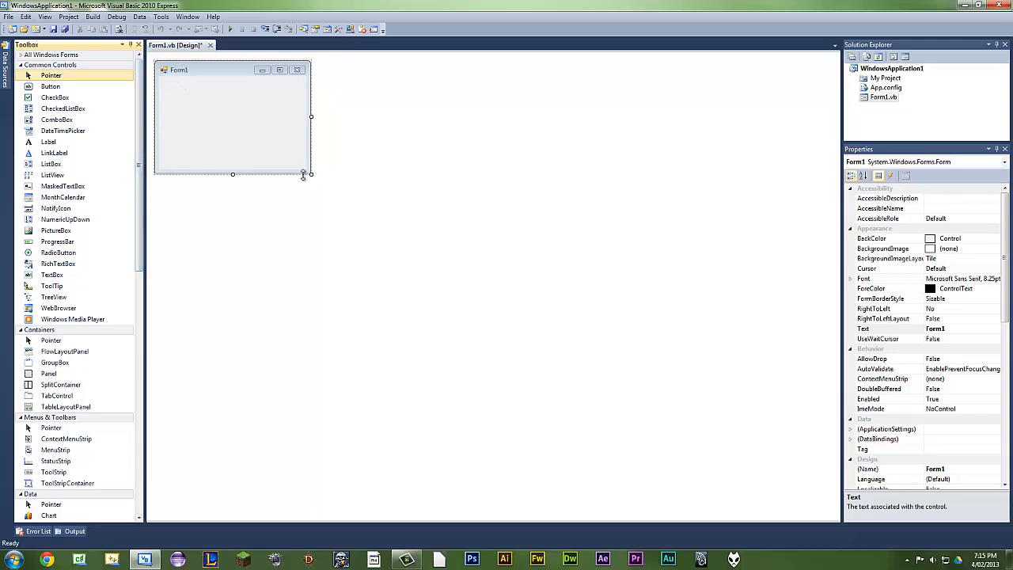
Step: Enlarge Form1 and place a new Label near the centre of the form
{"action": "left_click_drag", "start_coordinate": [311, 174], "coordinate": [353, 209]}
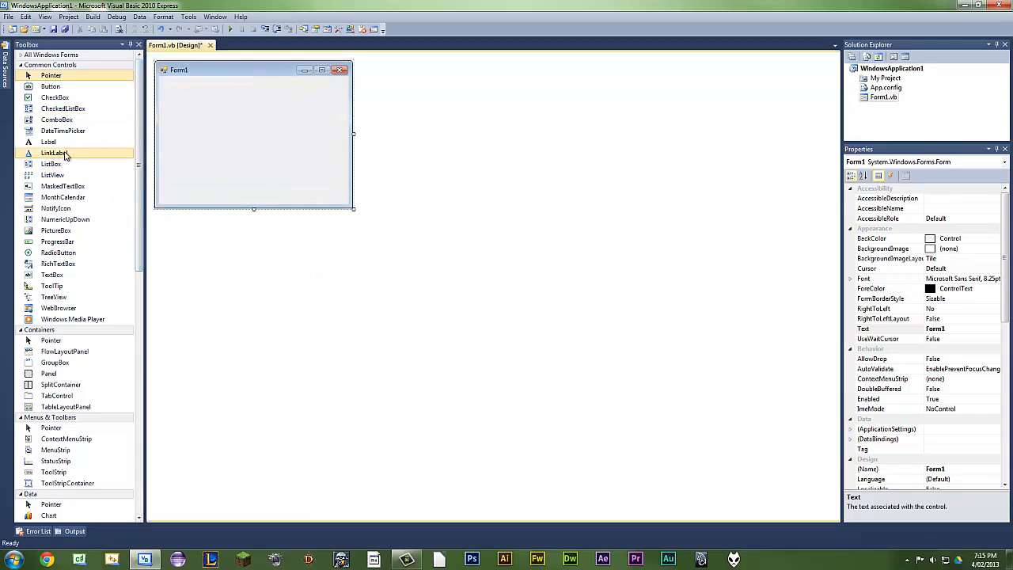
{"action": "left_click_drag", "start_coordinate": [54, 153], "coordinate": [257, 114]}
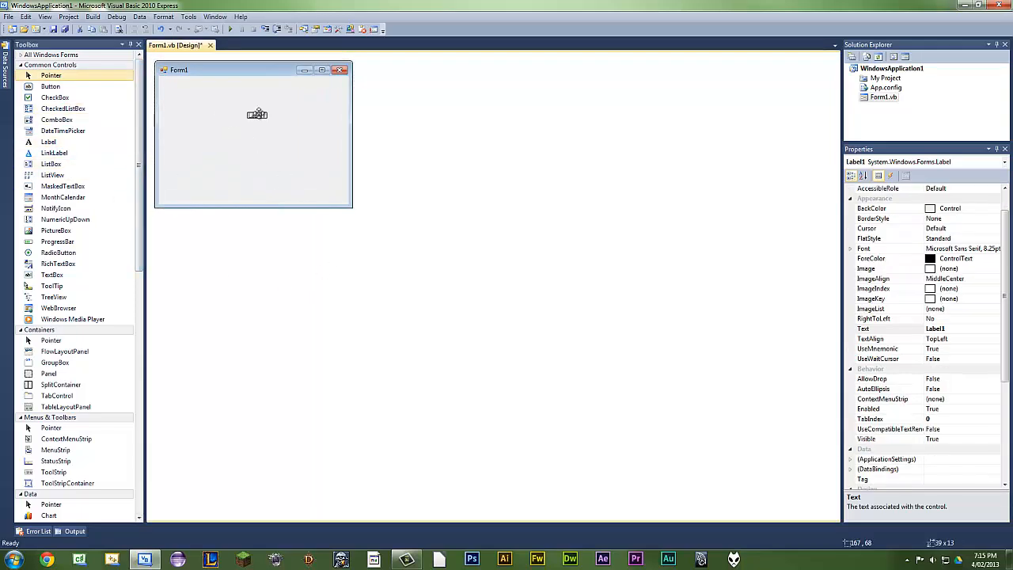
{"action": "left_click_drag", "start_coordinate": [257, 113], "coordinate": [239, 99]}
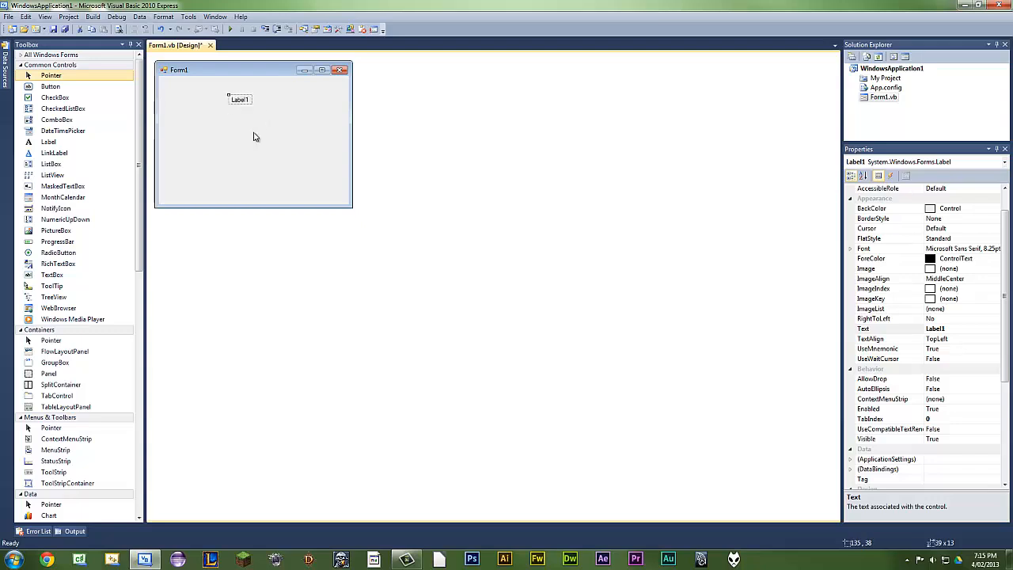
{"action": "left_click_drag", "start_coordinate": [239, 99], "coordinate": [249, 116]}
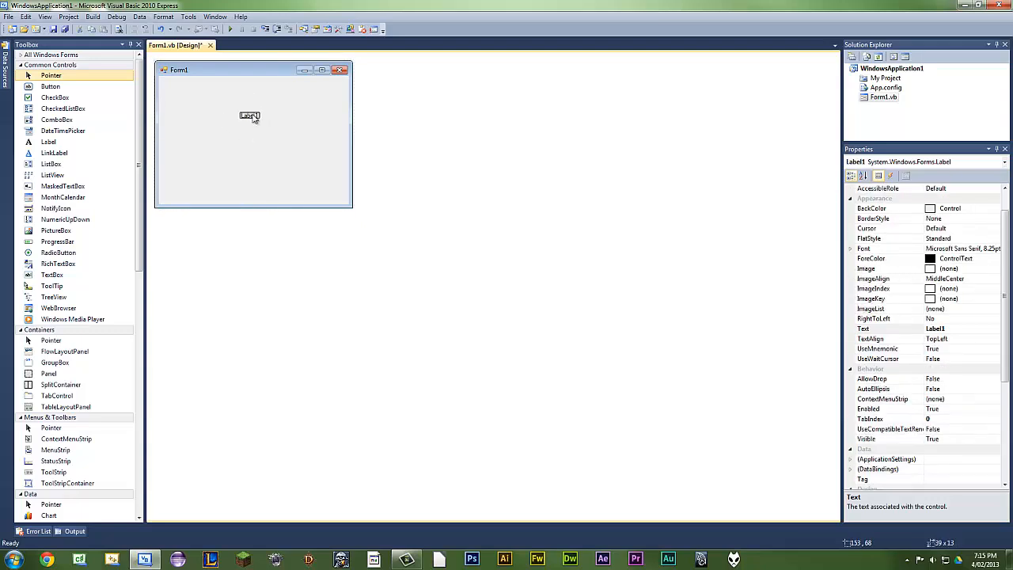
{"action": "left_click_drag", "start_coordinate": [250, 116], "coordinate": [205, 103]}
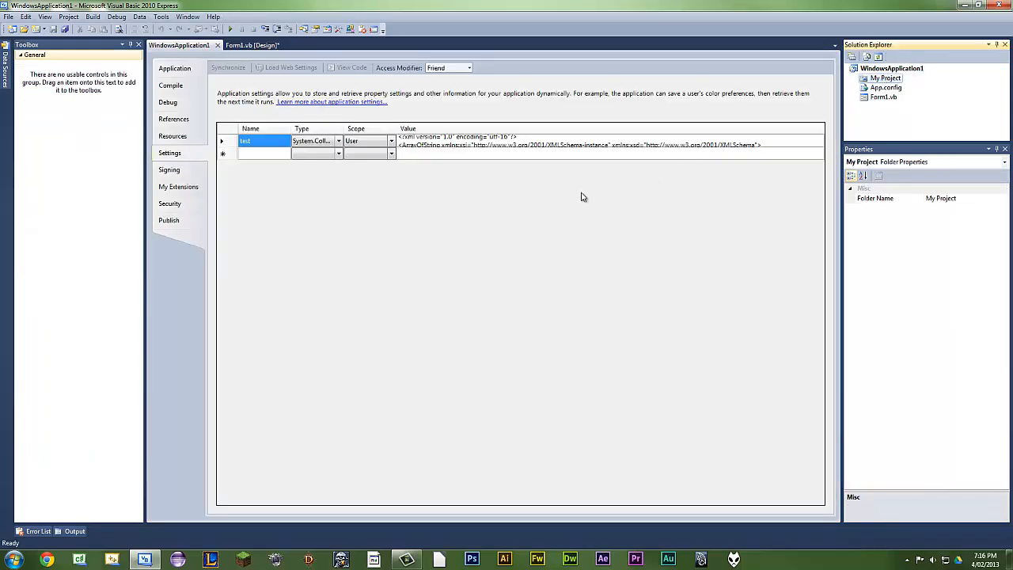
{"action": "mouse_move", "coordinate": [280, 150]}
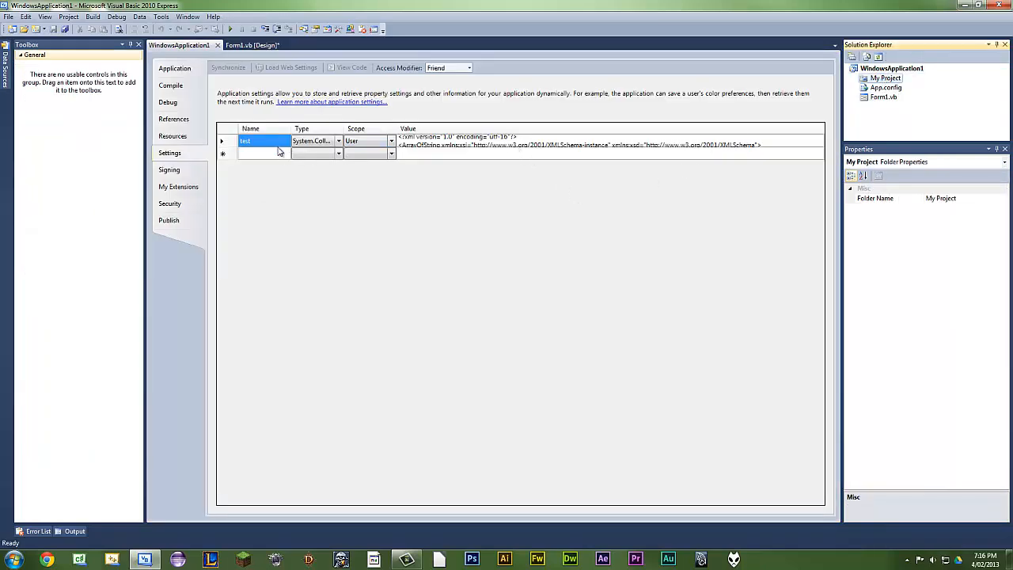
Step: Add a setting named stringcollection1 of type StringCollection and begin editing its value
{"action": "left_click", "coordinate": [257, 141]}
{"action": "type", "text": "stringcollection1"}
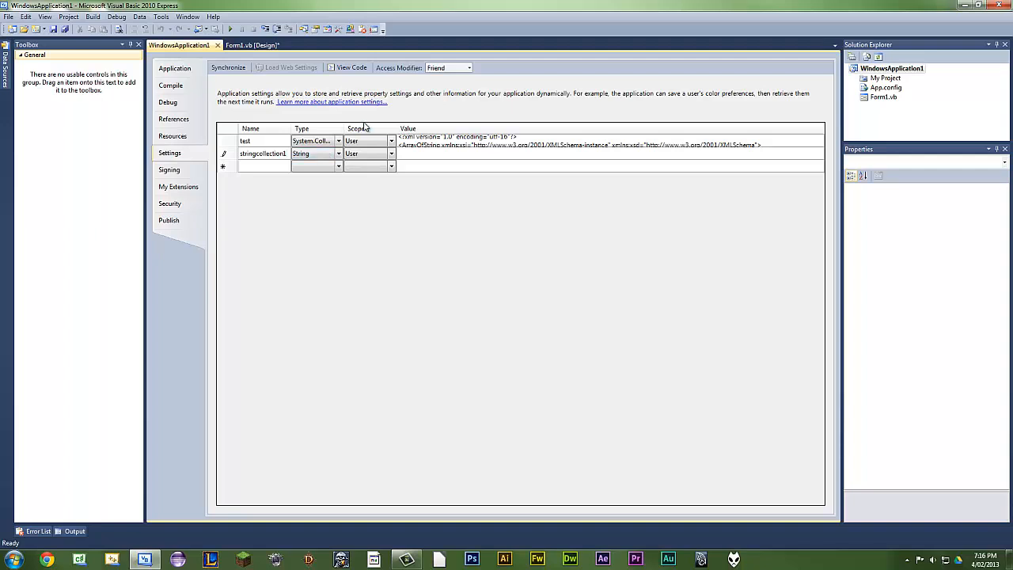
{"action": "mouse_move", "coordinate": [323, 151]}
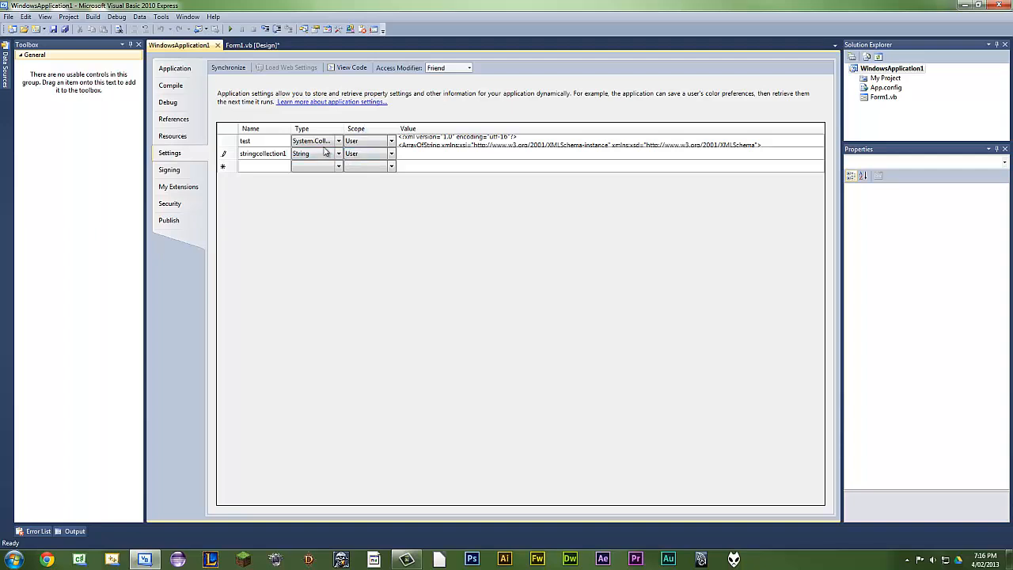
{"action": "left_click", "coordinate": [338, 153]}
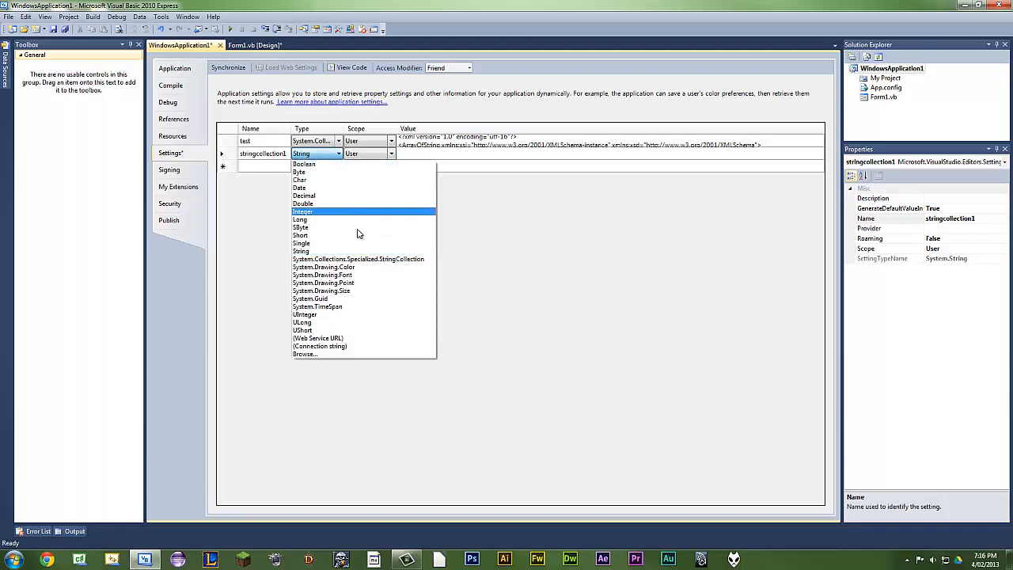
{"action": "left_click", "coordinate": [358, 259]}
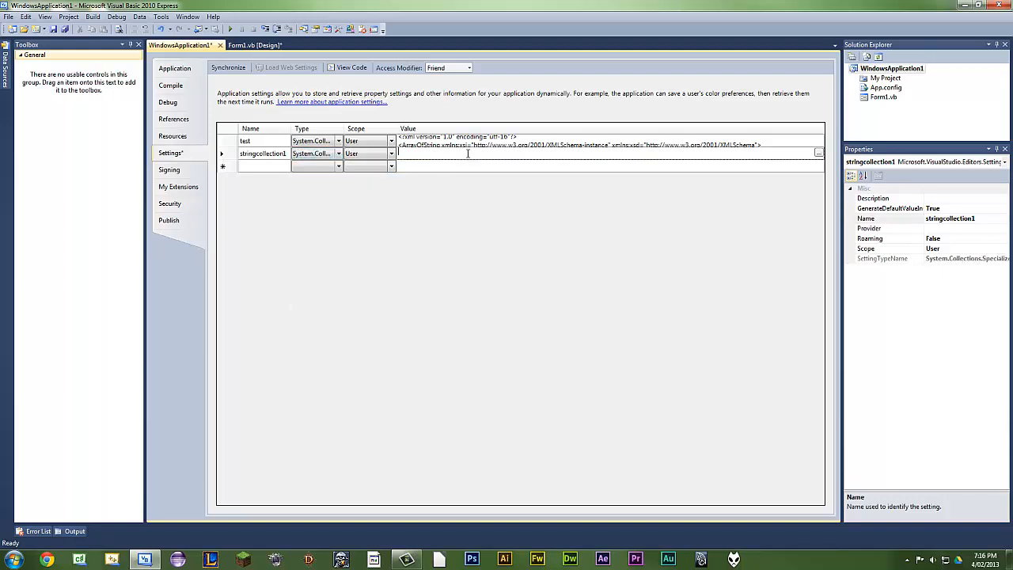
{"action": "left_click", "coordinate": [820, 152]}
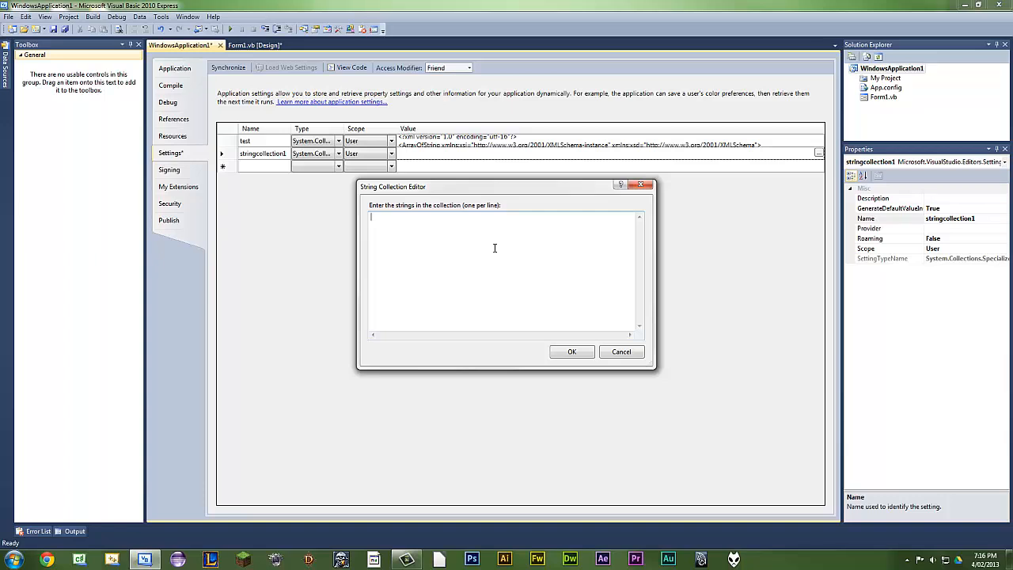
Step: Enter the strings 'hello' and 'TechXSoftware' as stringcollection1's value and confirm the collection
{"action": "type", "text": "hello"}
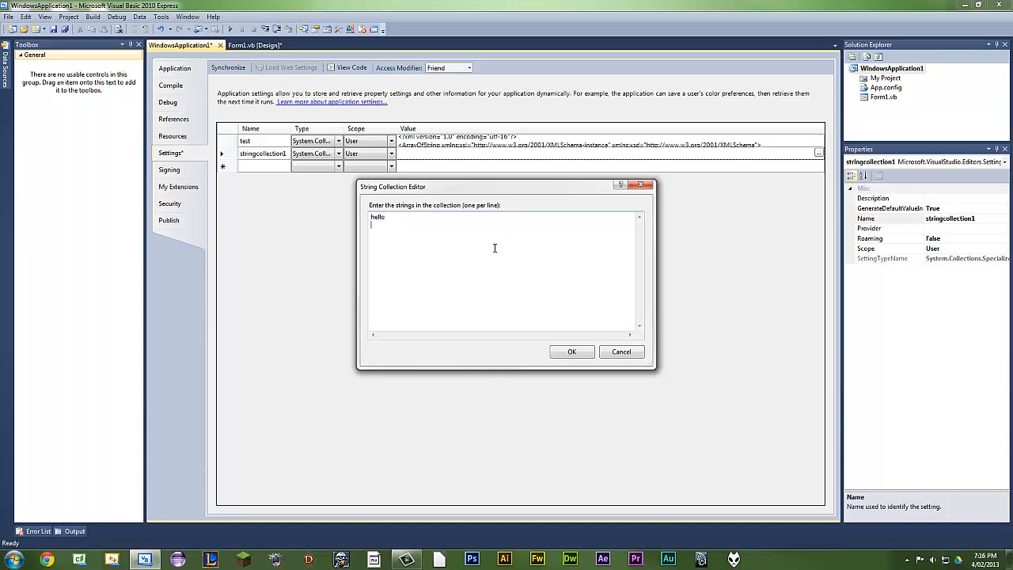
{"action": "type", "text": "Tech"}
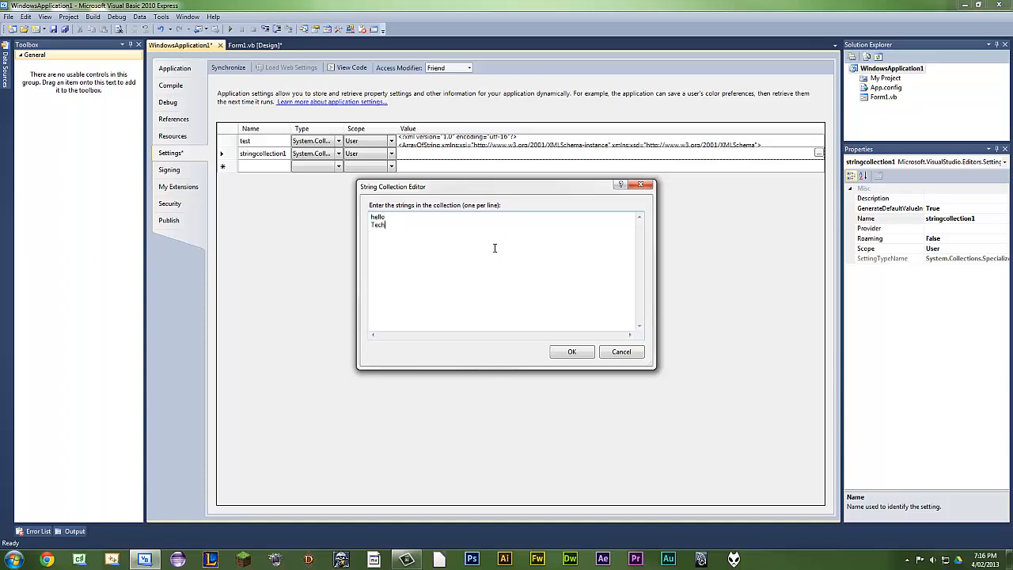
{"action": "type", "text": "XSoftw"}
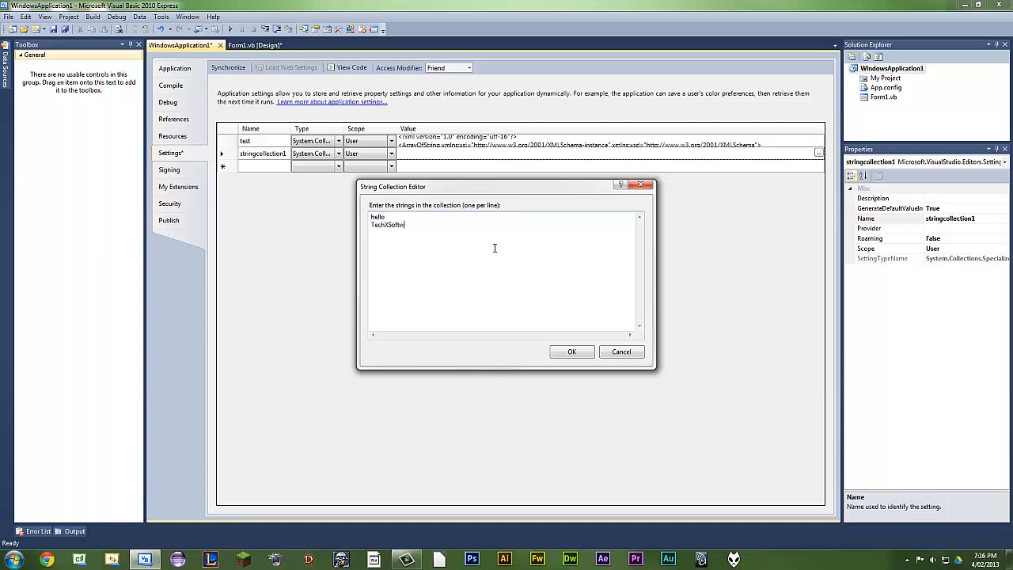
{"action": "type", "text": "are"}
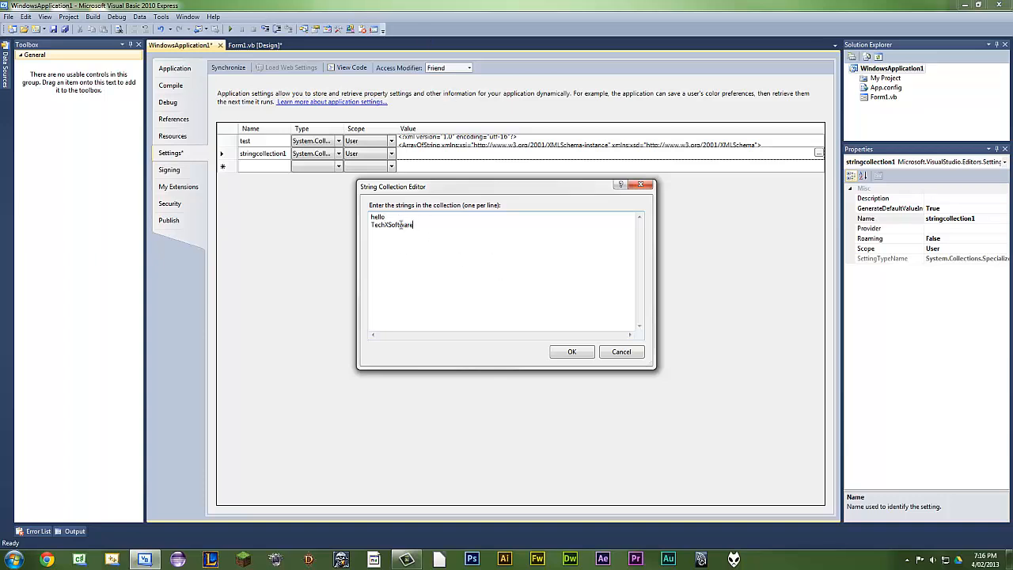
{"action": "double_click", "coordinate": [386, 225]}
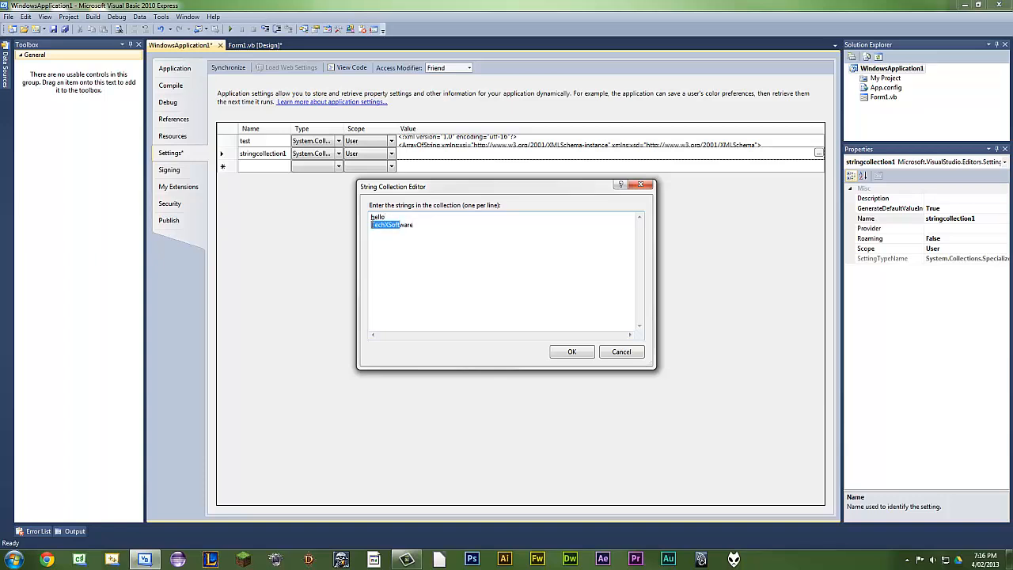
{"action": "left_click", "coordinate": [571, 351]}
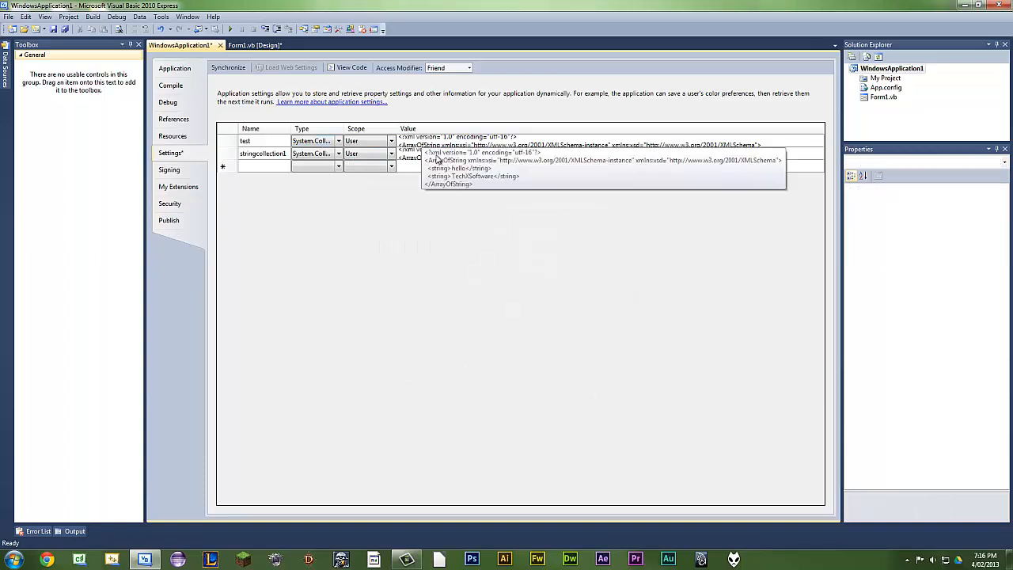
{"action": "left_click", "coordinate": [366, 243]}
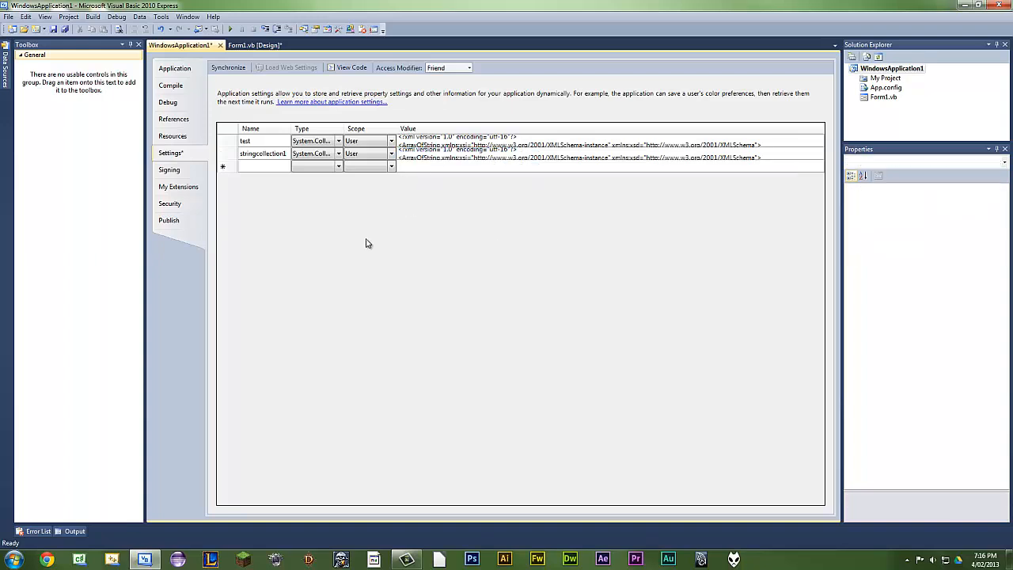
{"action": "left_click", "coordinate": [456, 153]}
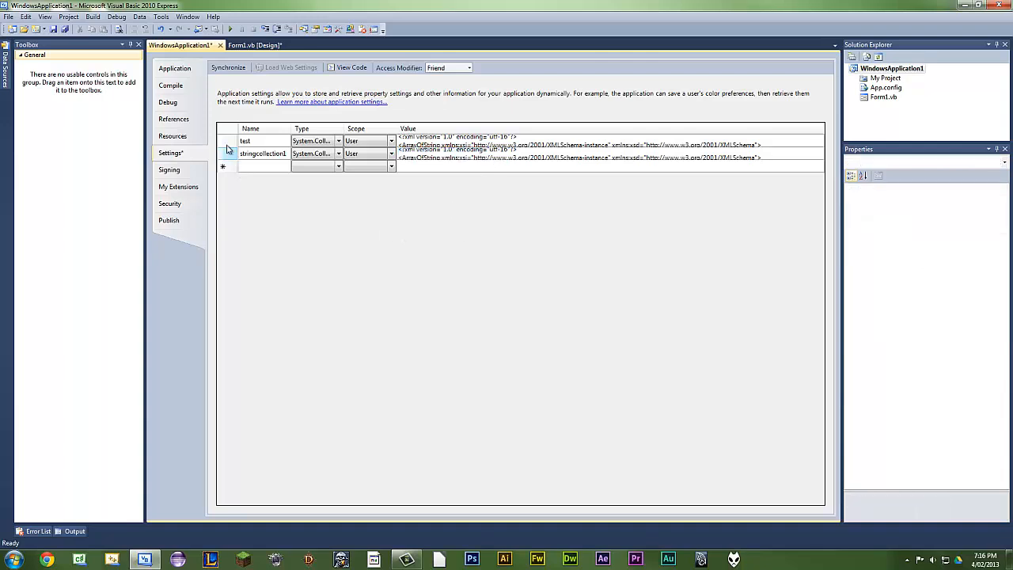
Step: In Form1_Load, start a My.Settings reference and then remove the unfinished line
{"action": "left_click", "coordinate": [256, 44]}
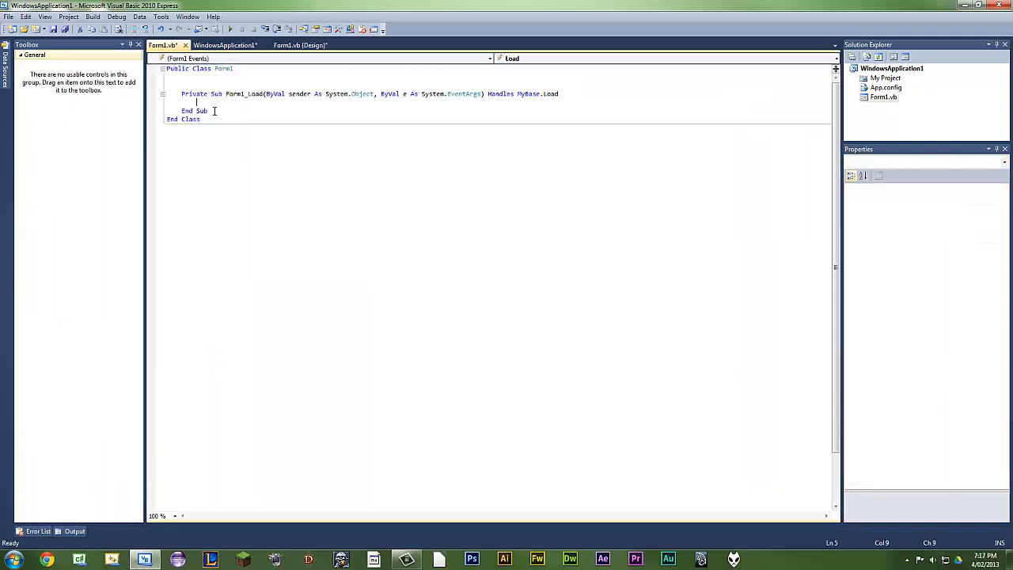
{"action": "type", "text": "m"}
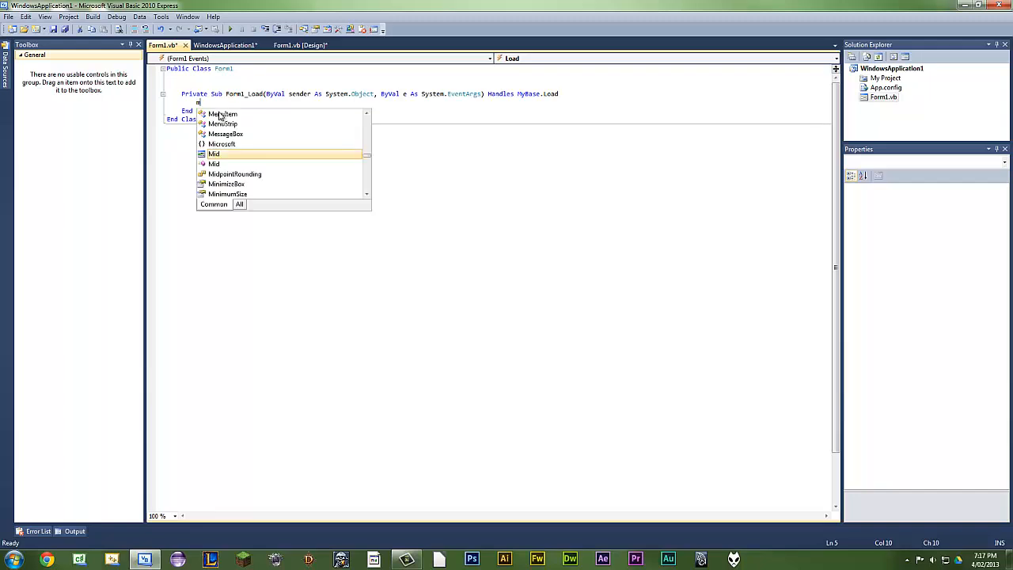
{"action": "type", "text": "My.Settings"}
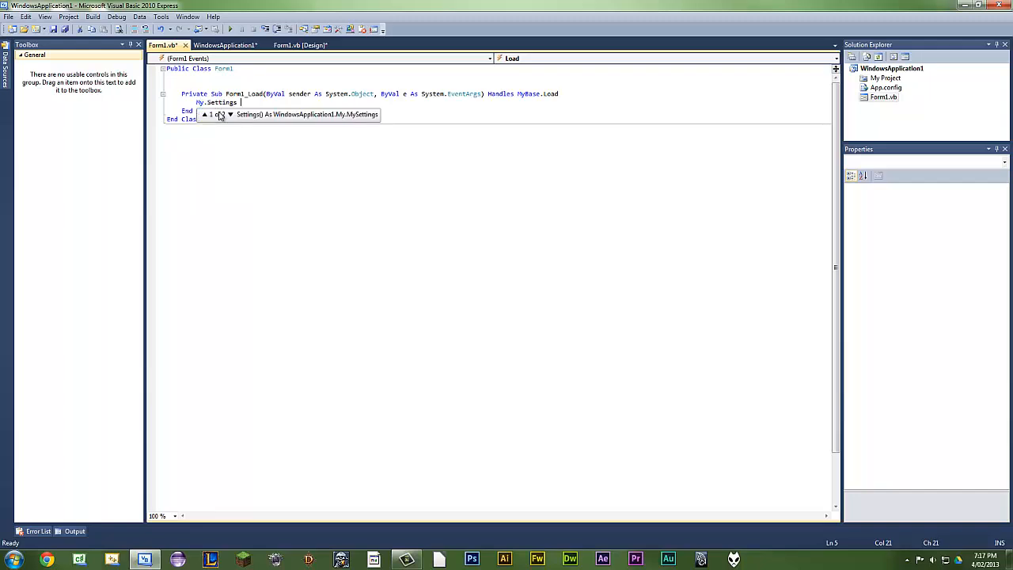
{"action": "type", "text": ".stringcollection1"}
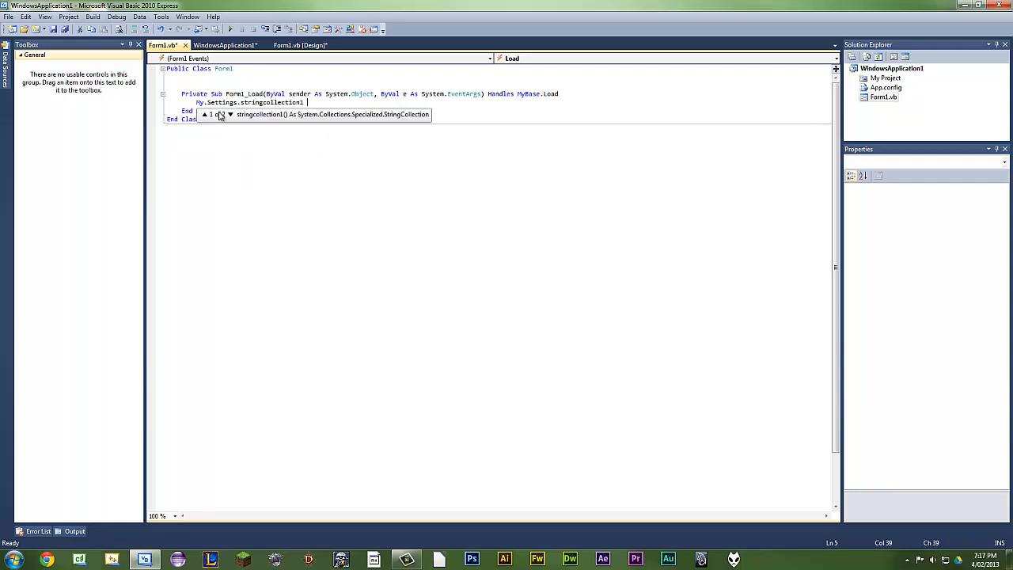
{"action": "type", "text": "."}
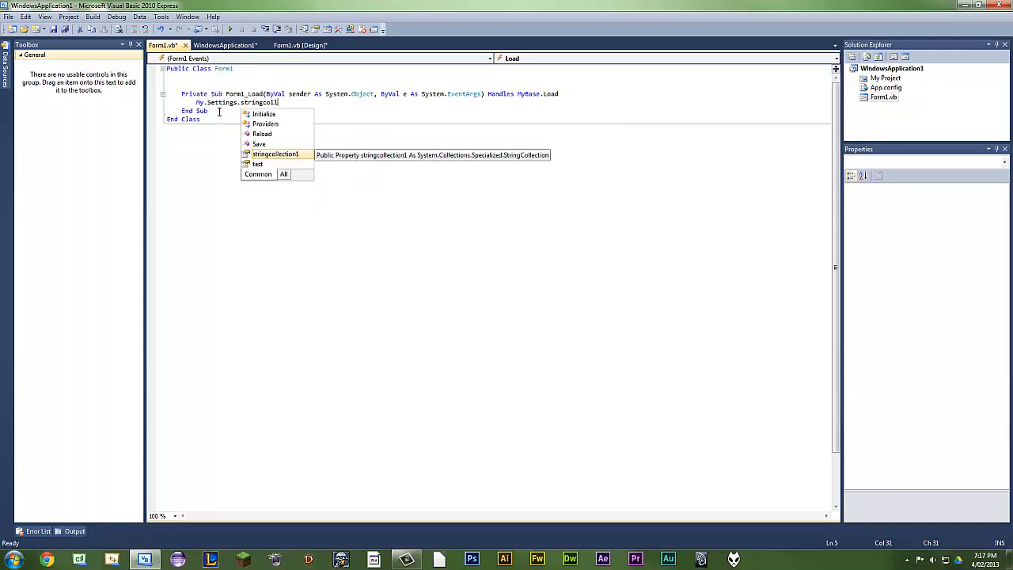
{"action": "key", "text": "BackSpace"}
{"action": "type", "text": "l"}
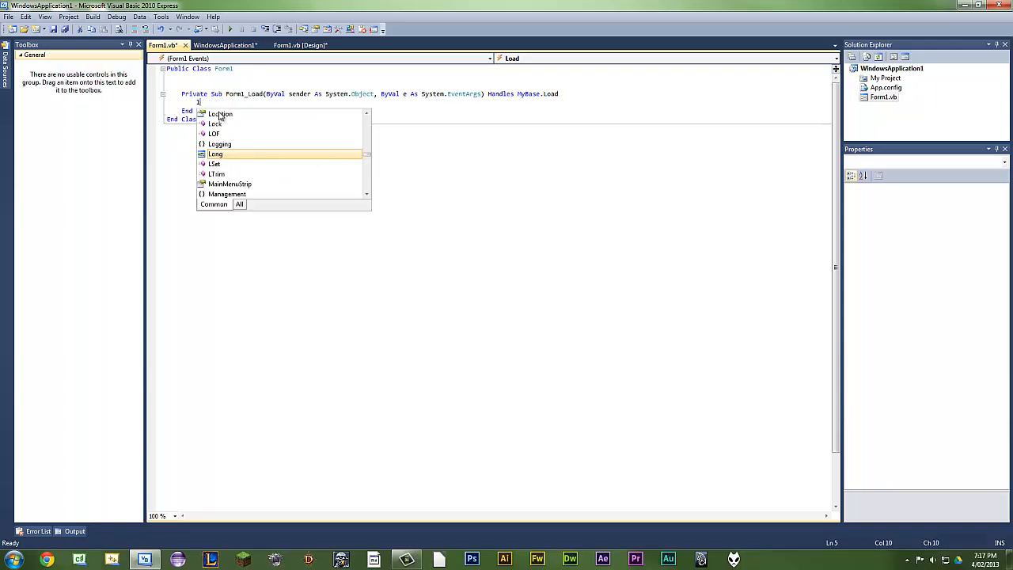
Step: Write Label1.Text = My.Settings.stringcollection1(2).ToString and run the application
{"action": "type", "text": "abel1"}
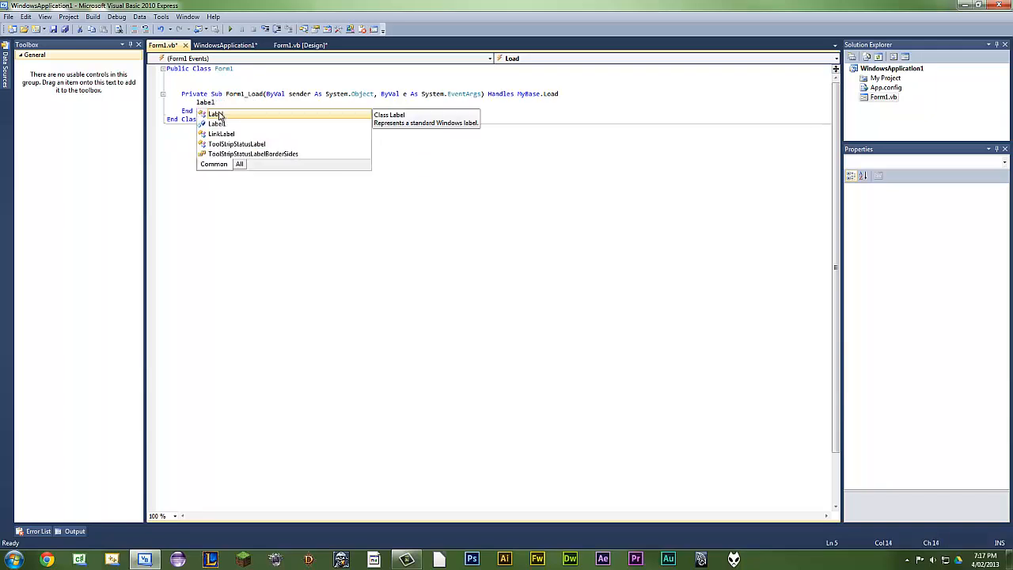
{"action": "type", "text": ".tex"}
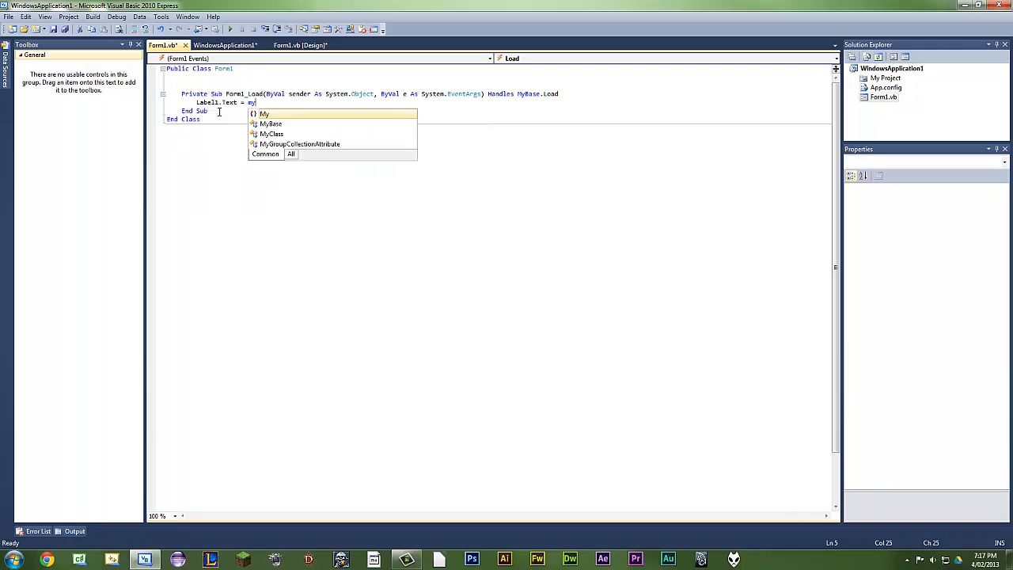
{"action": "type", "text": ".Settings.stringcollection1"}
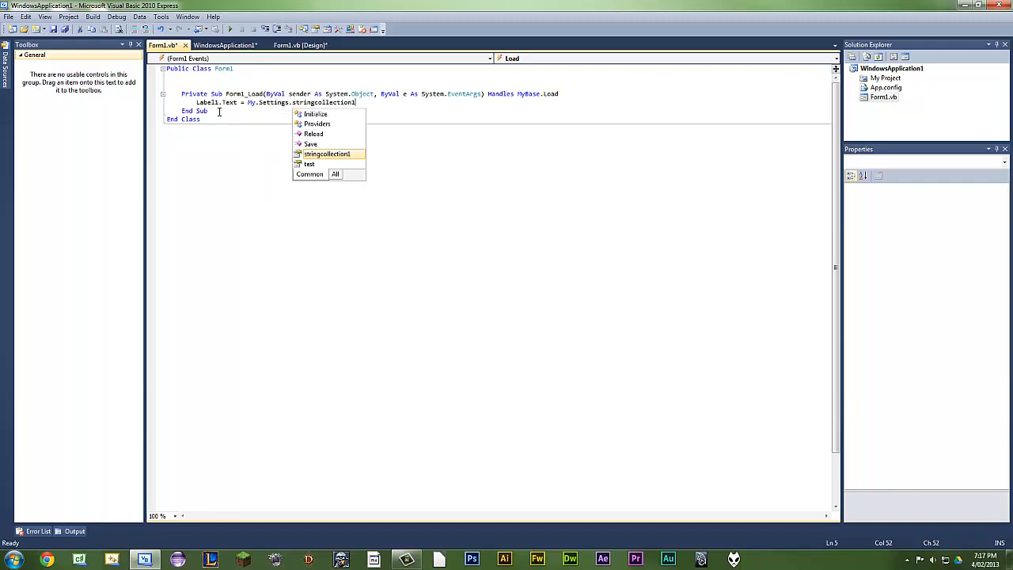
{"action": "type", "text": "(2"}
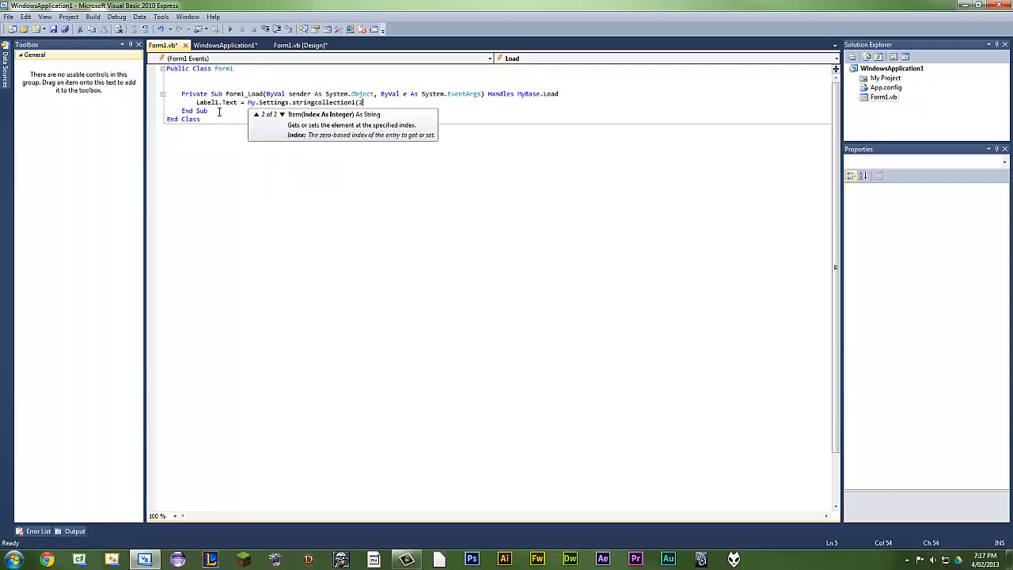
{"action": "type", "text": ")"}
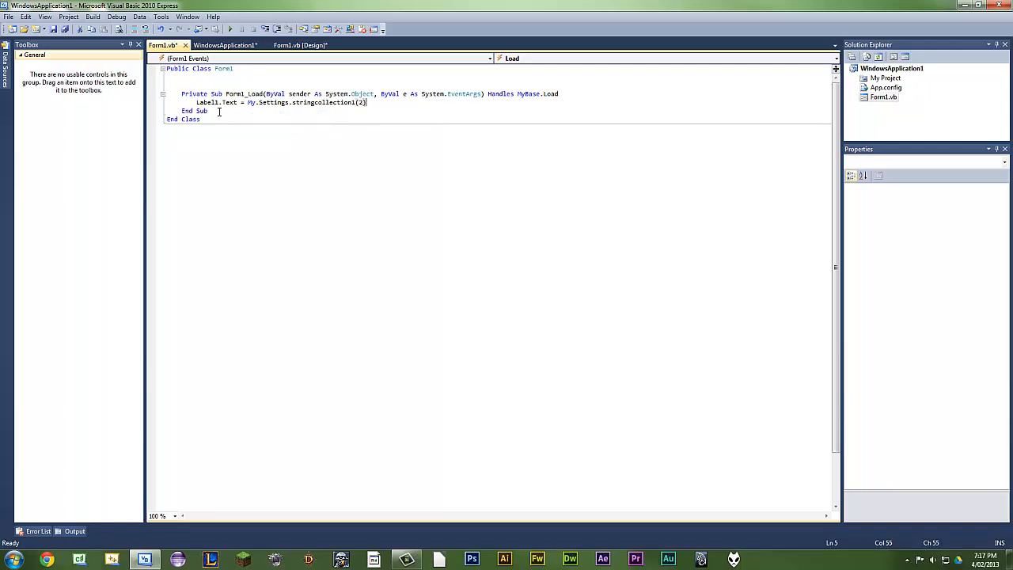
{"action": "type", "text": ".to"}
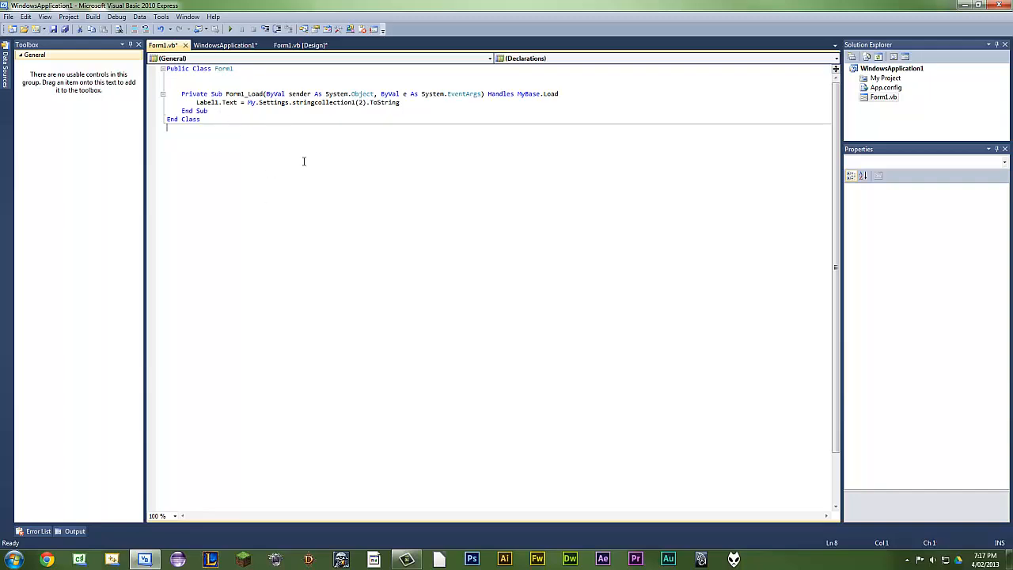
{"action": "left_click", "coordinate": [229, 29]}
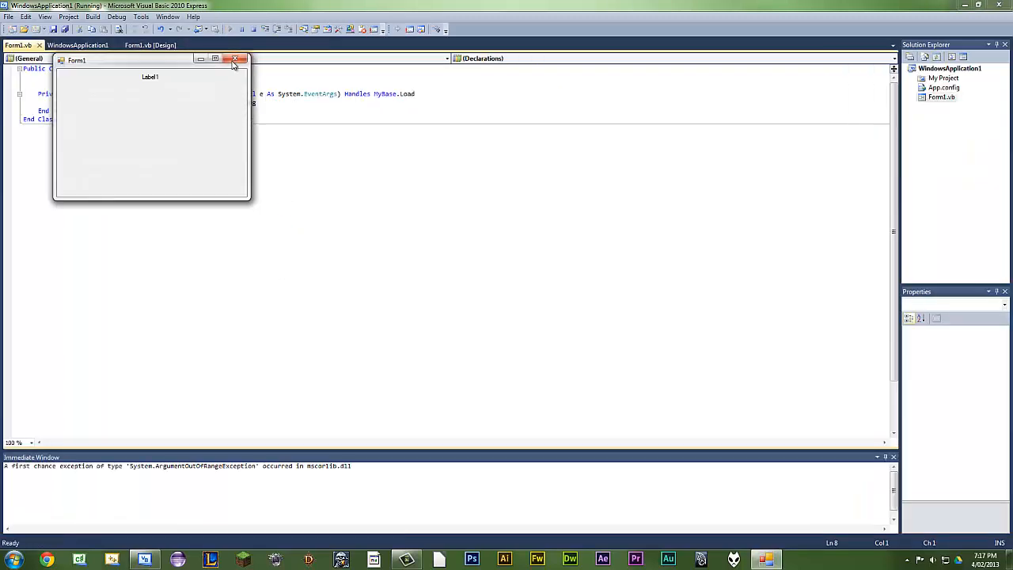
Step: Close the running form and rerun it with the index changed to 1, showing TechXSoftware
{"action": "left_click", "coordinate": [237, 60]}
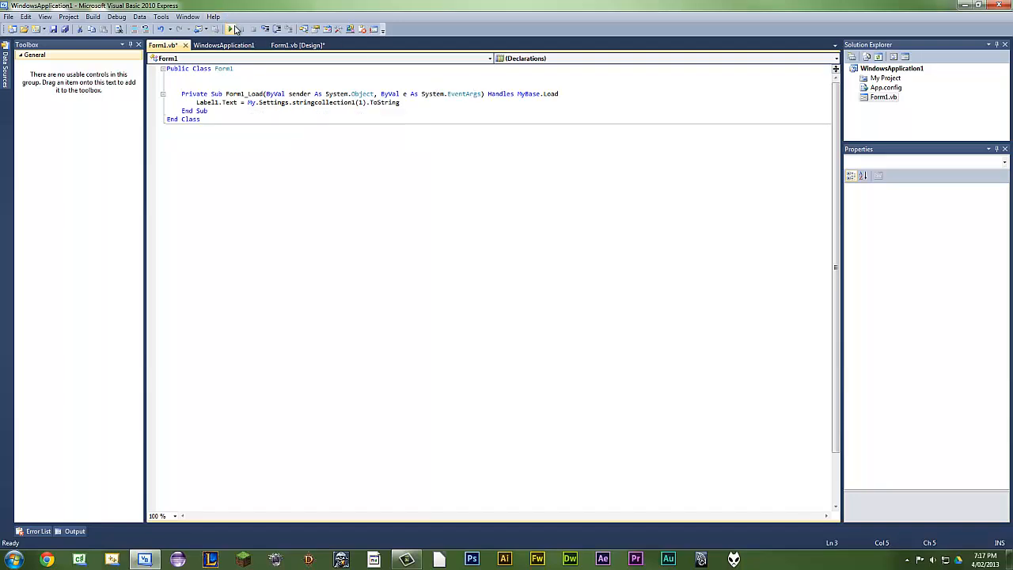
{"action": "left_click", "coordinate": [230, 29]}
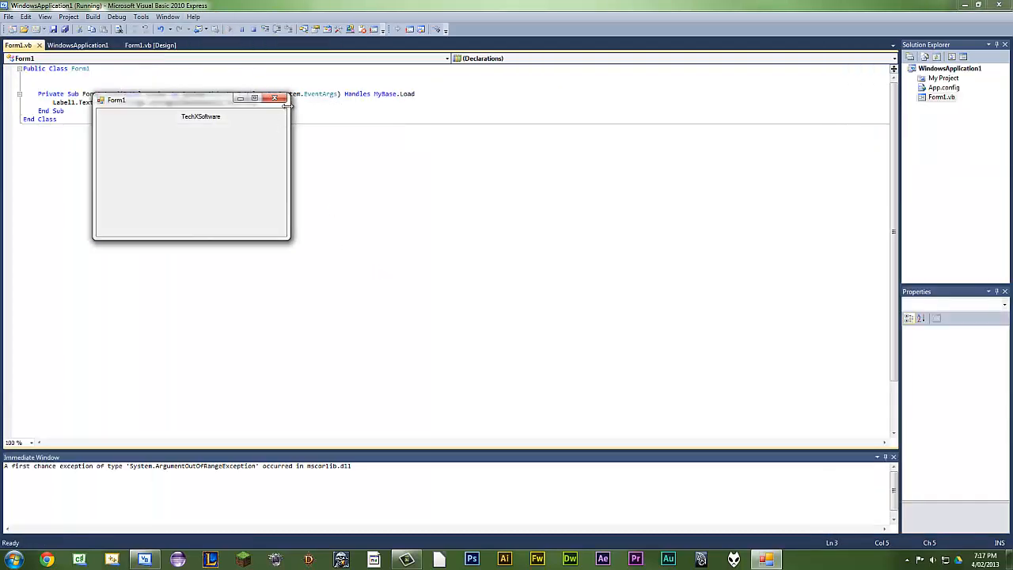